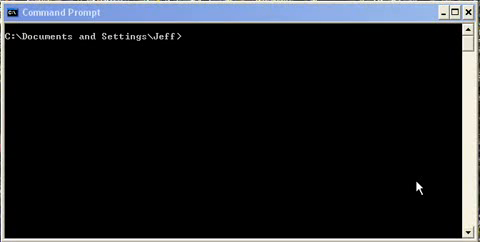
type("n")
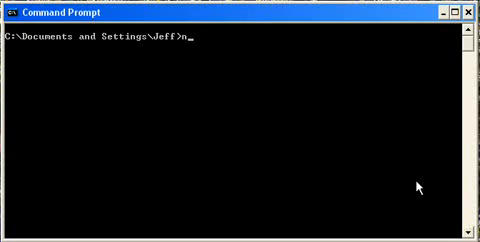
type("et user")
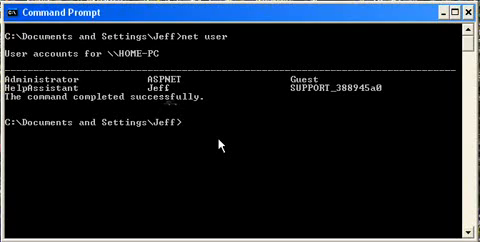
type("net")
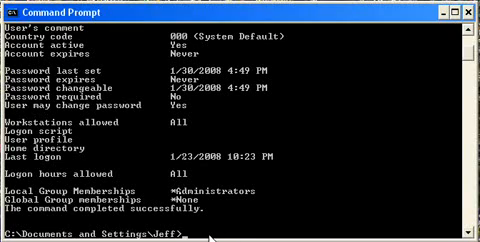
type("net")
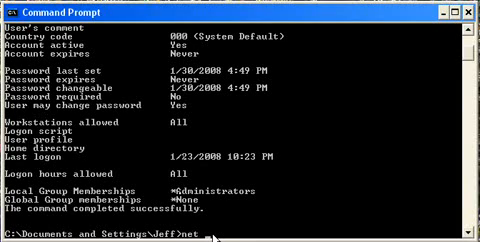
type("user")
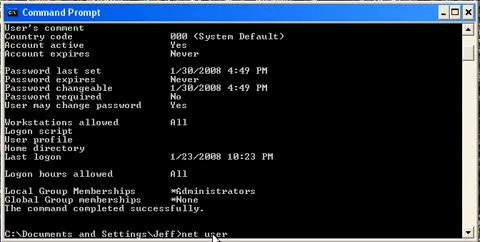
type("Je")
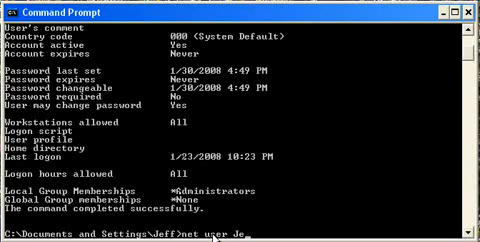